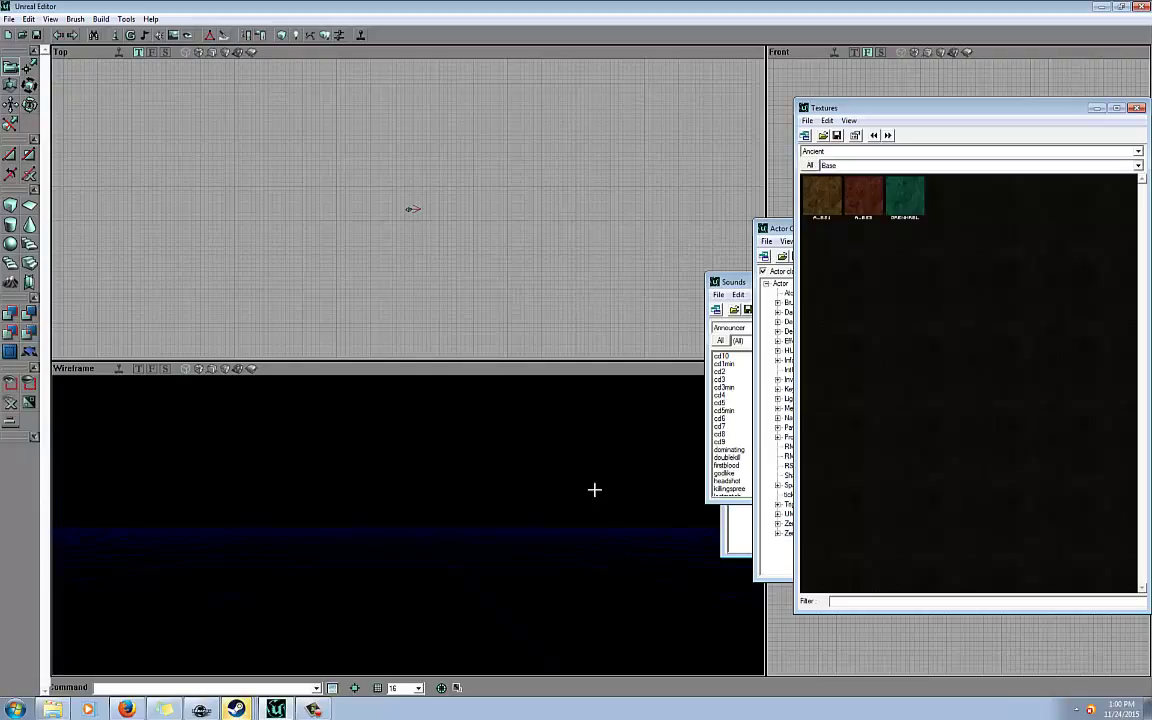
pyautogui.moveTo(620, 470)
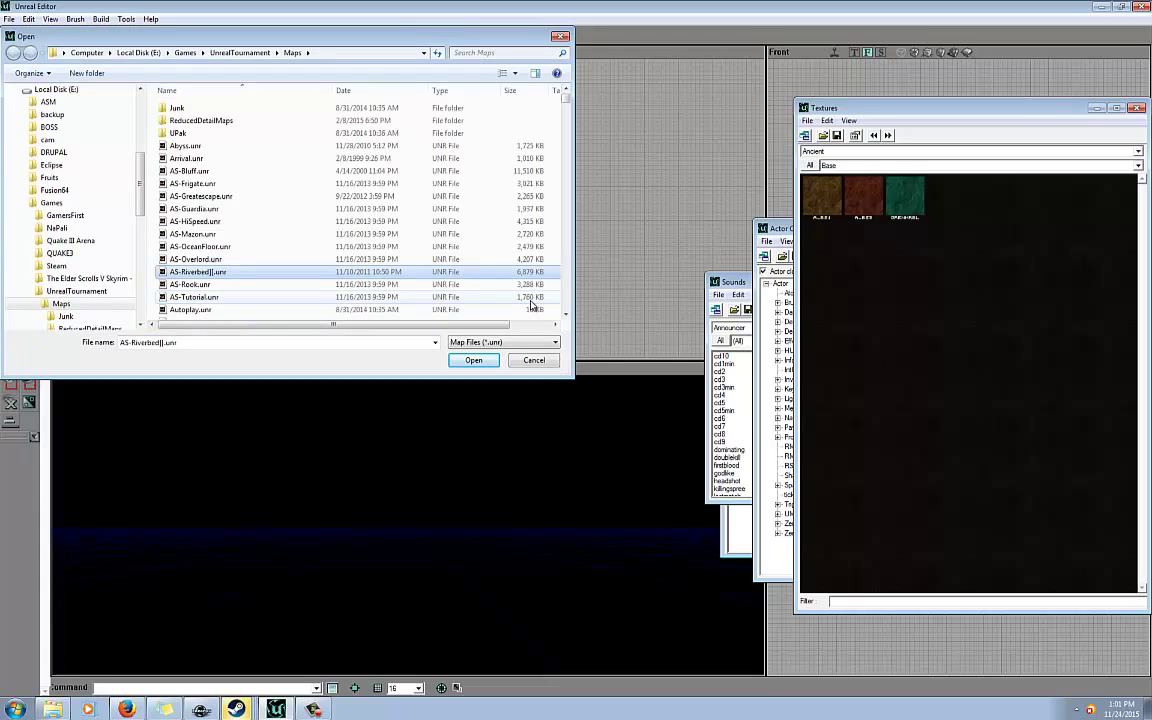
# - Scroll the Maps file list and open DOM-TheFourGalaxies.unr
pyautogui.click(192, 233)
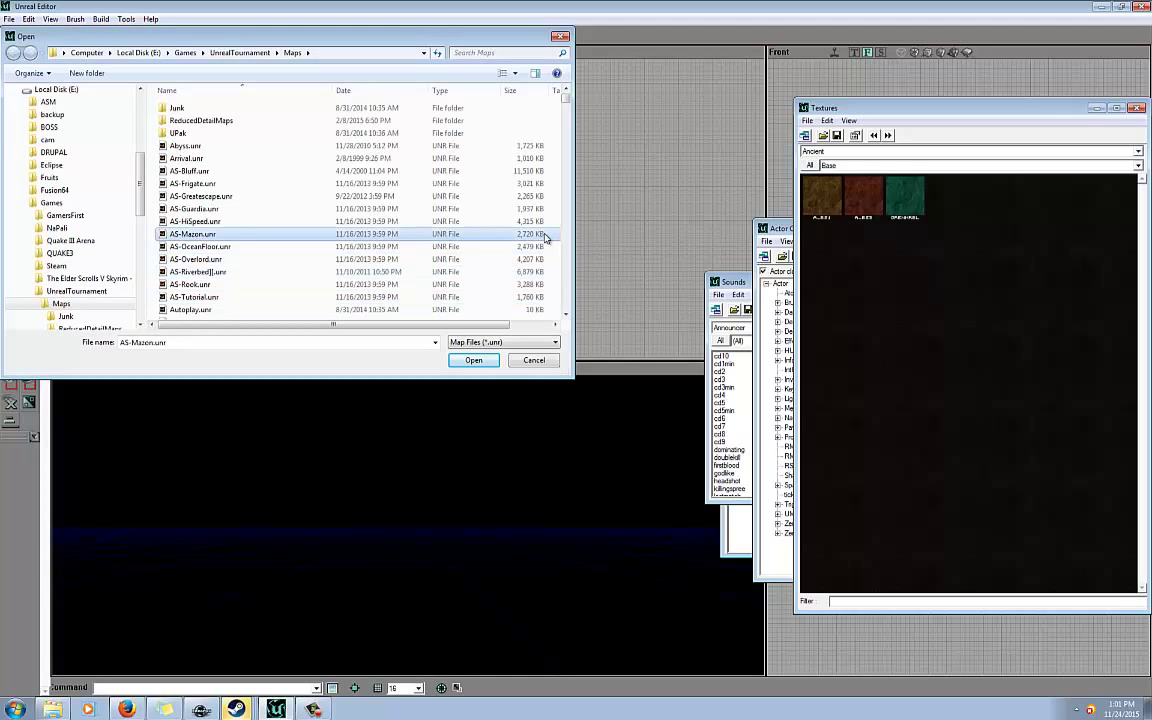
pyautogui.moveTo(588, 273)
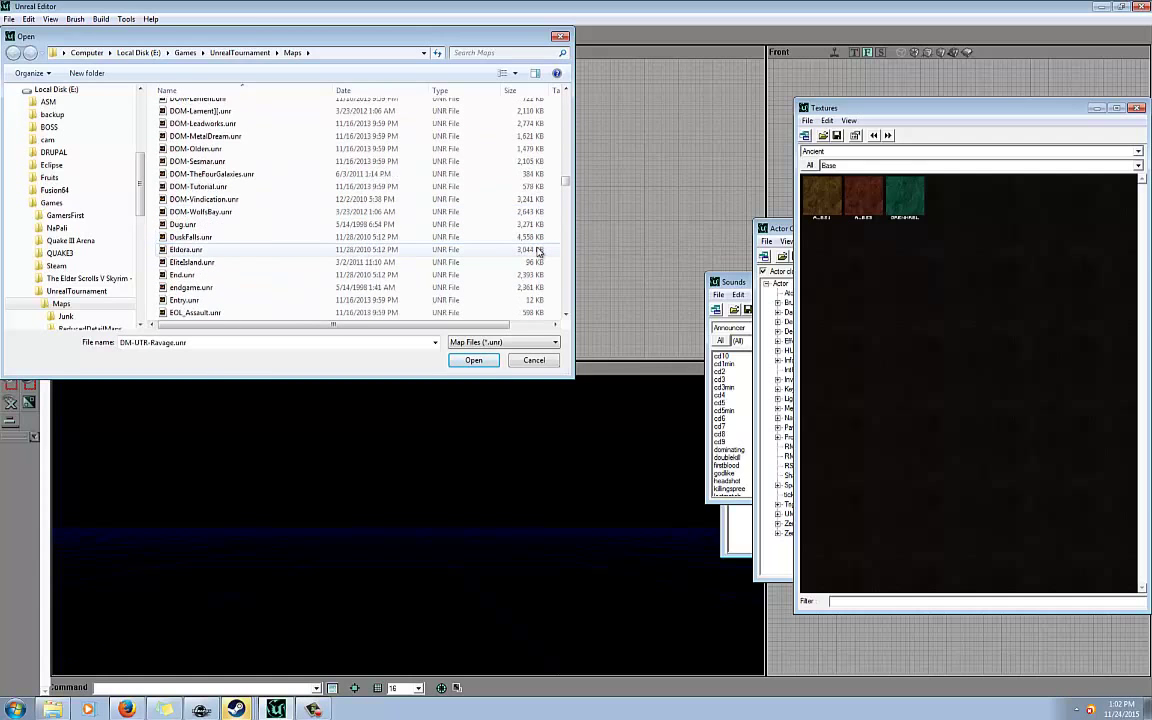
pyautogui.scroll(-3)
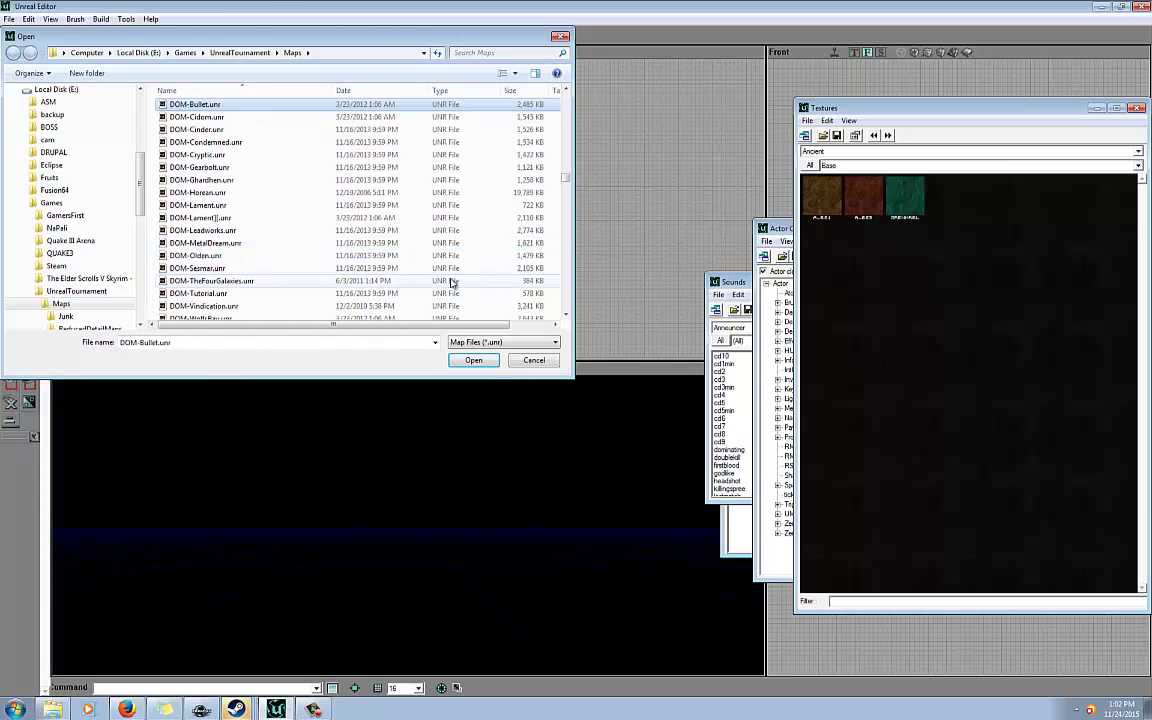
pyautogui.click(473, 360)
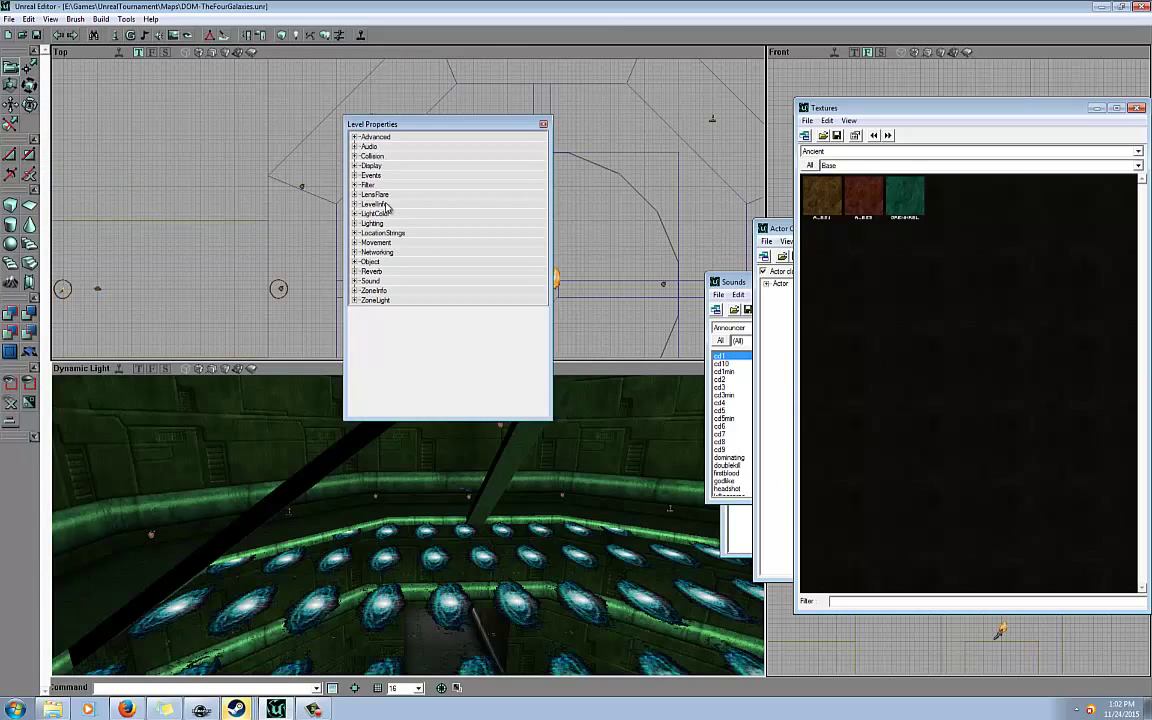
# - Expand LevelInfo, close Level Properties, answer the save prompt, and select DOM-Horean.unr
pyautogui.click(374, 204)
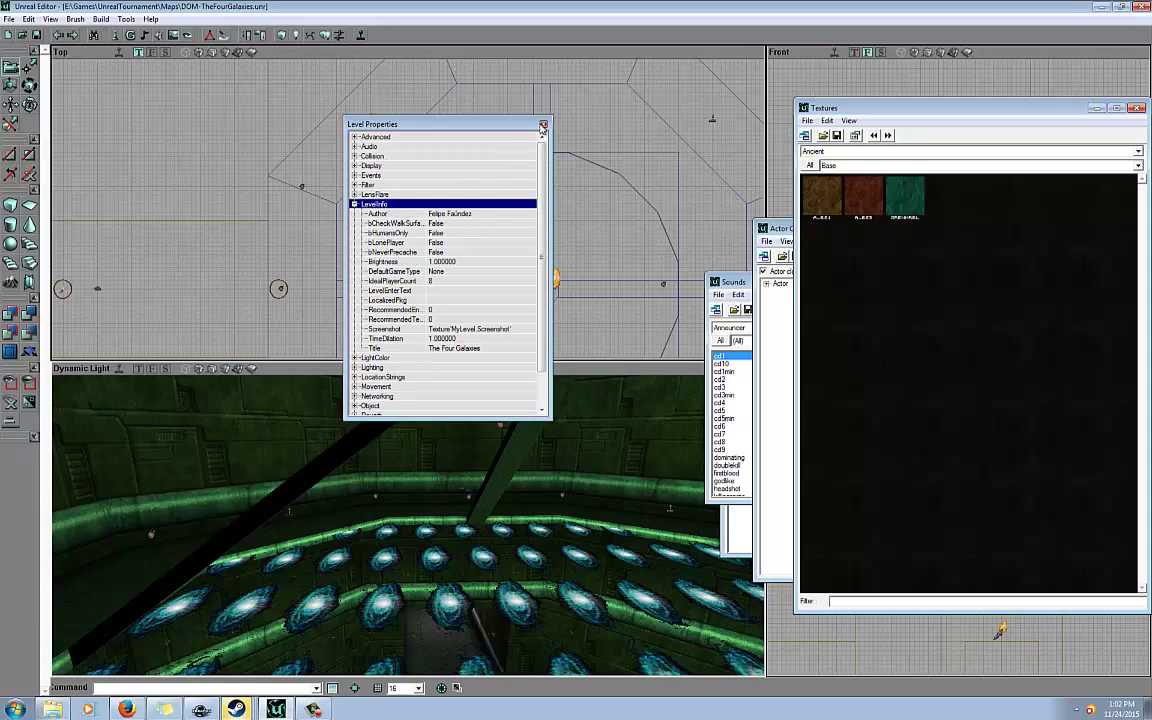
pyautogui.click(543, 124)
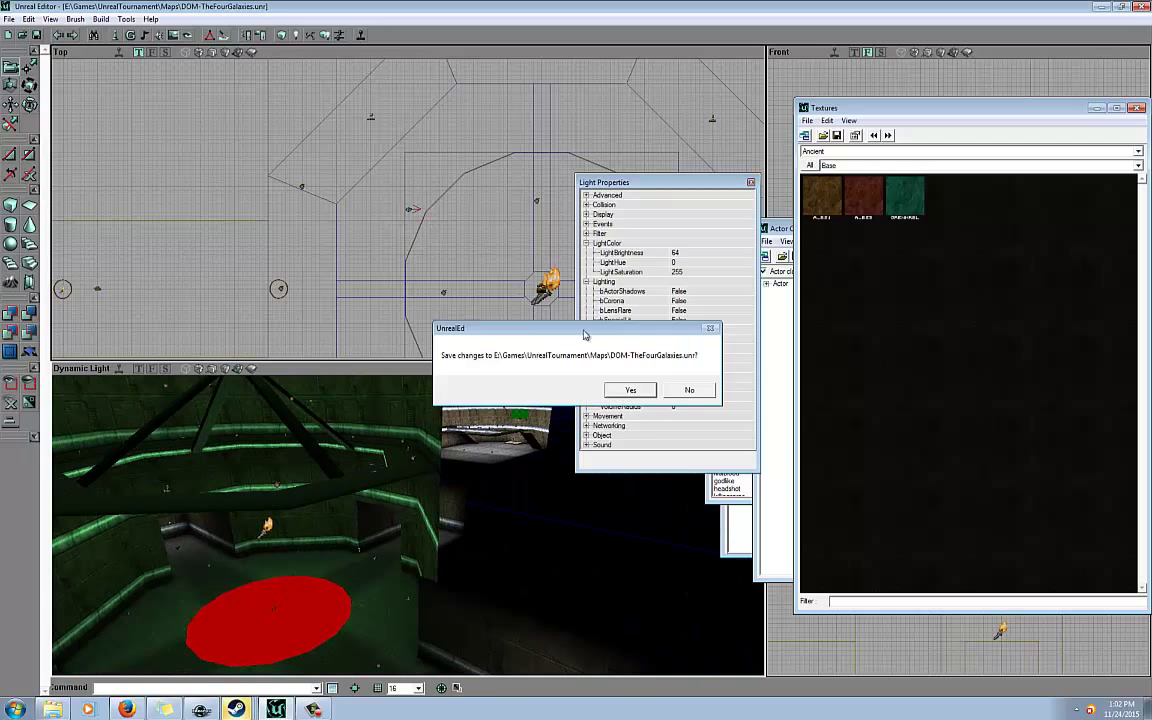
pyautogui.click(630, 390)
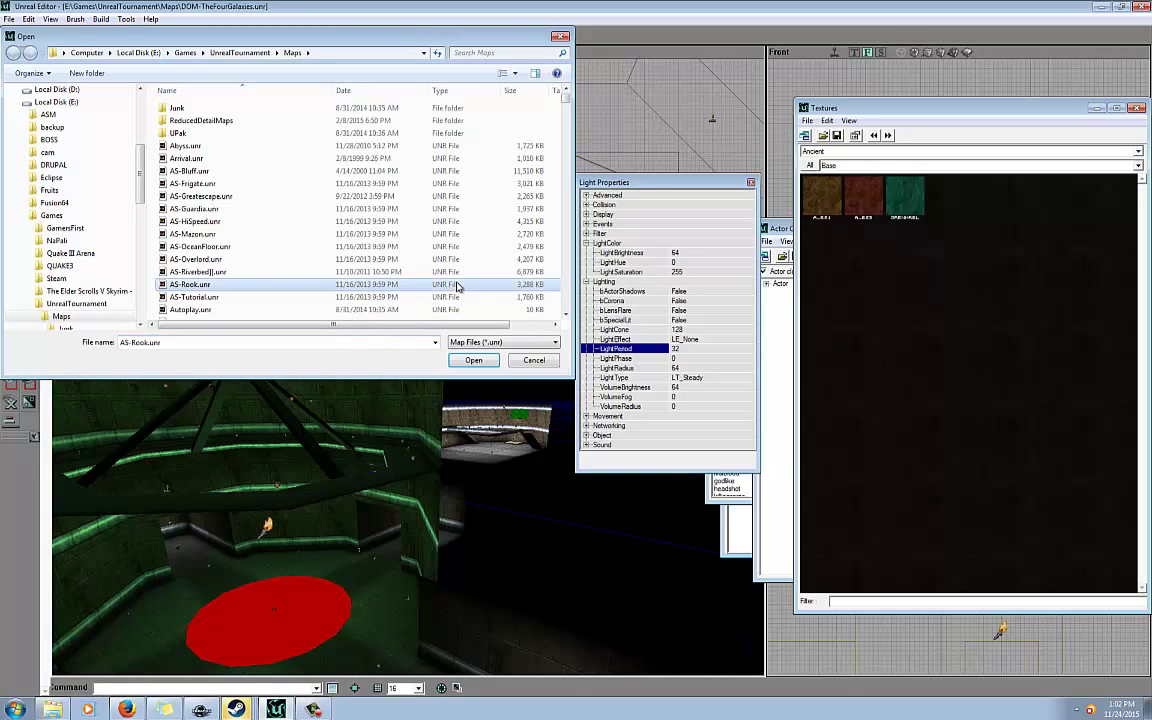
pyautogui.click(197, 192)
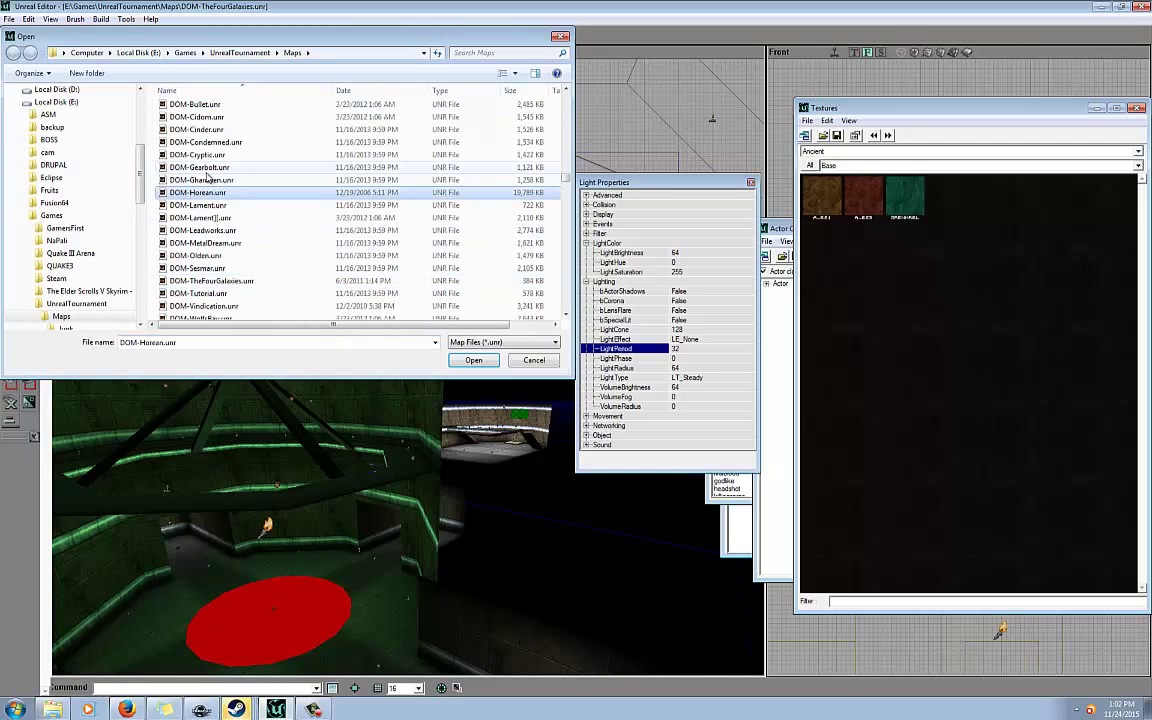
# - Load DOM-Horean.unr from the Open dialog
pyautogui.click(473, 360)
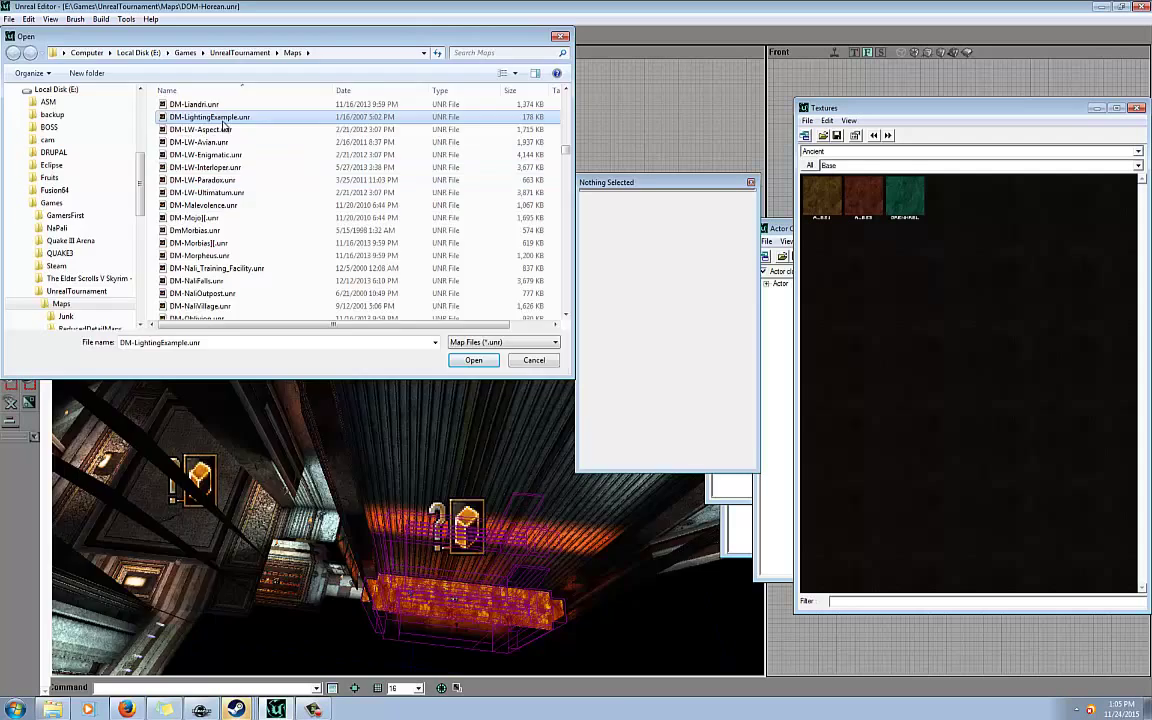
# - Load DM-LightingExample.unr, then discard its unsaved changes when leaving it
pyautogui.click(473, 360)
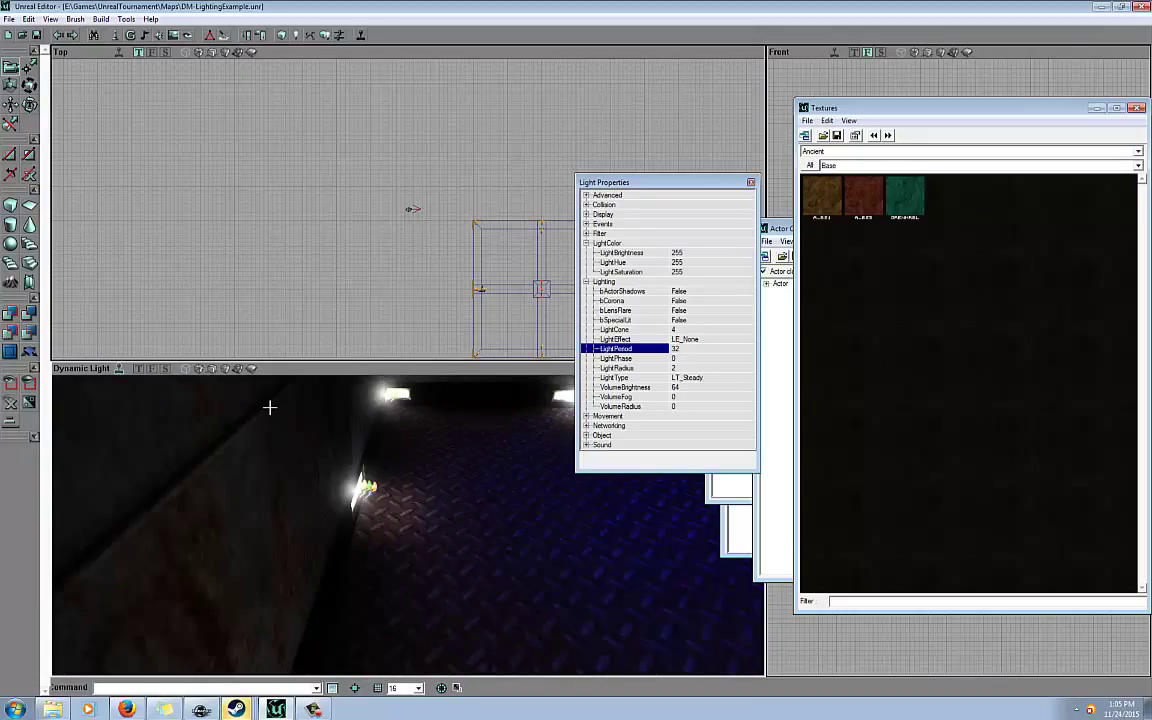
pyautogui.moveTo(188, 370)
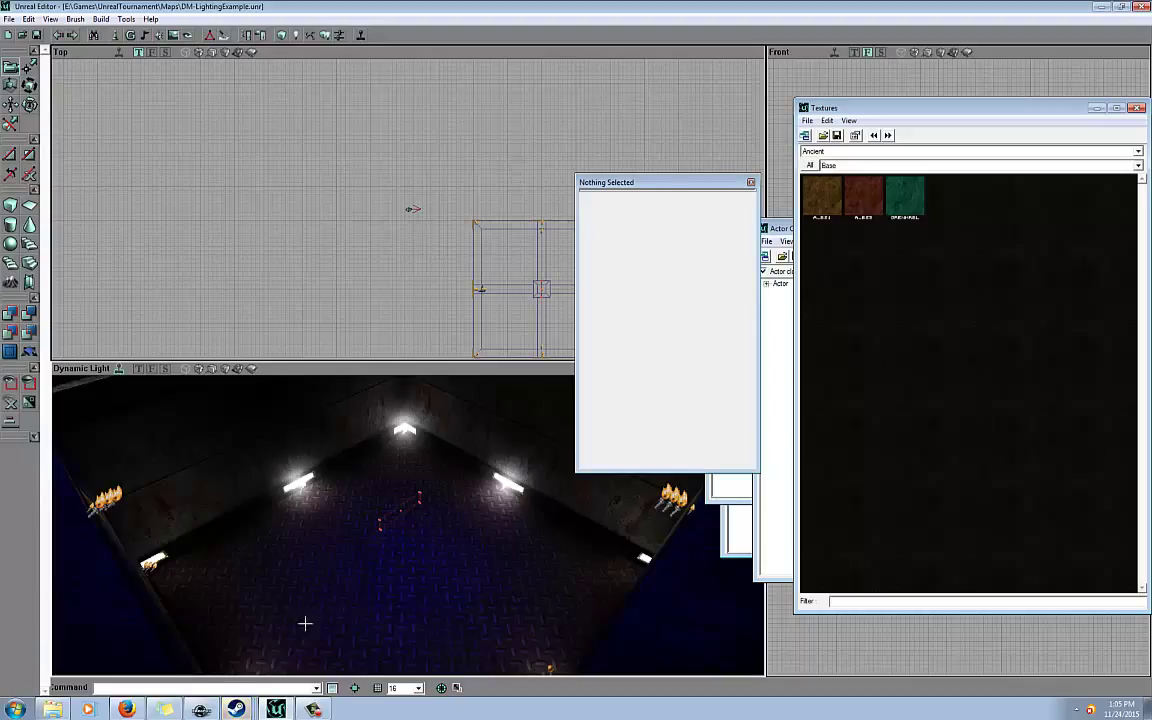
pyautogui.moveTo(320, 489)
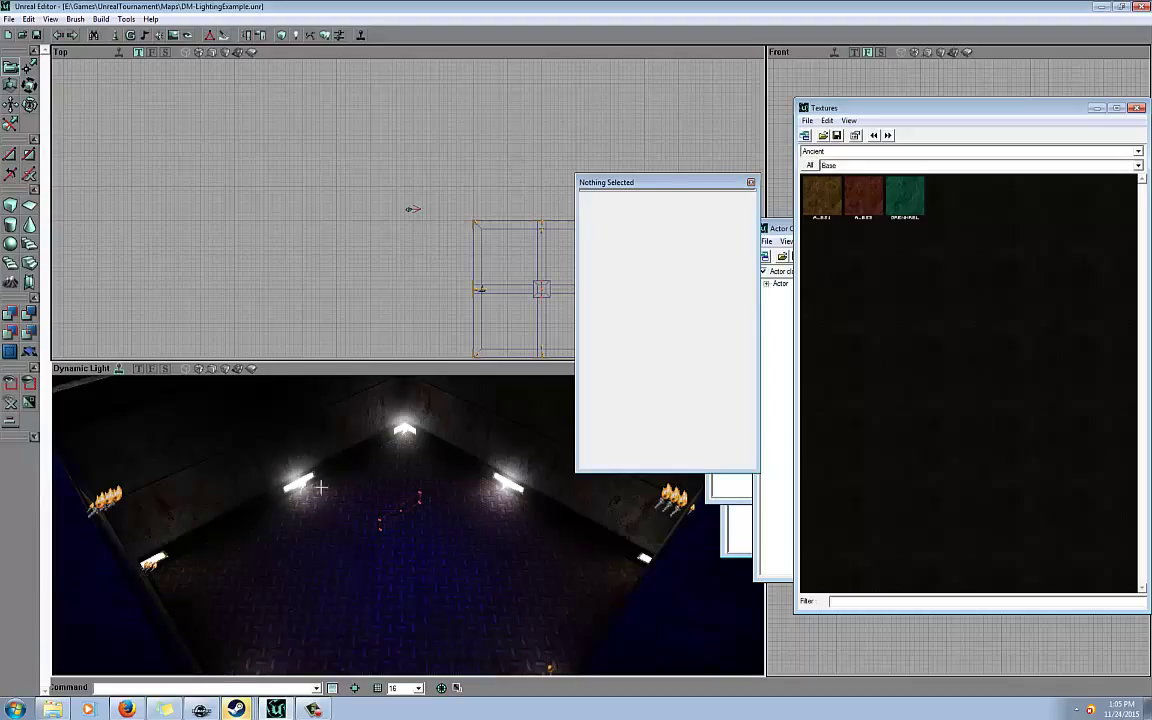
pyautogui.moveTo(410, 530)
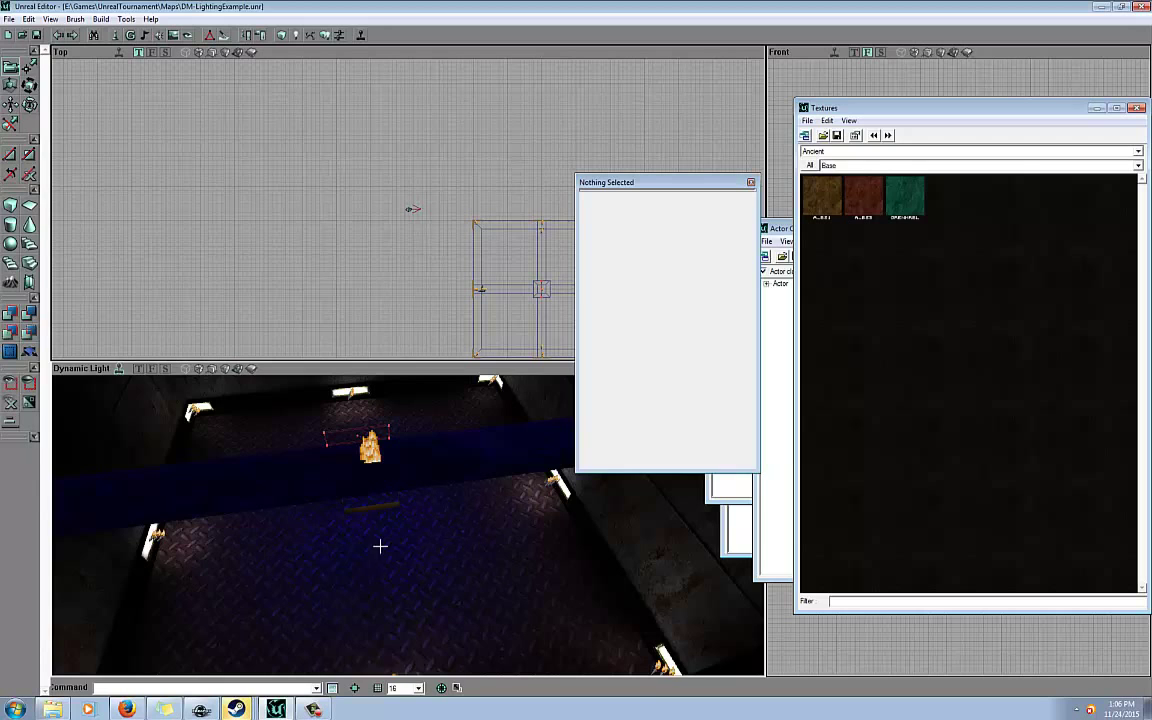
pyautogui.moveTo(399, 492)
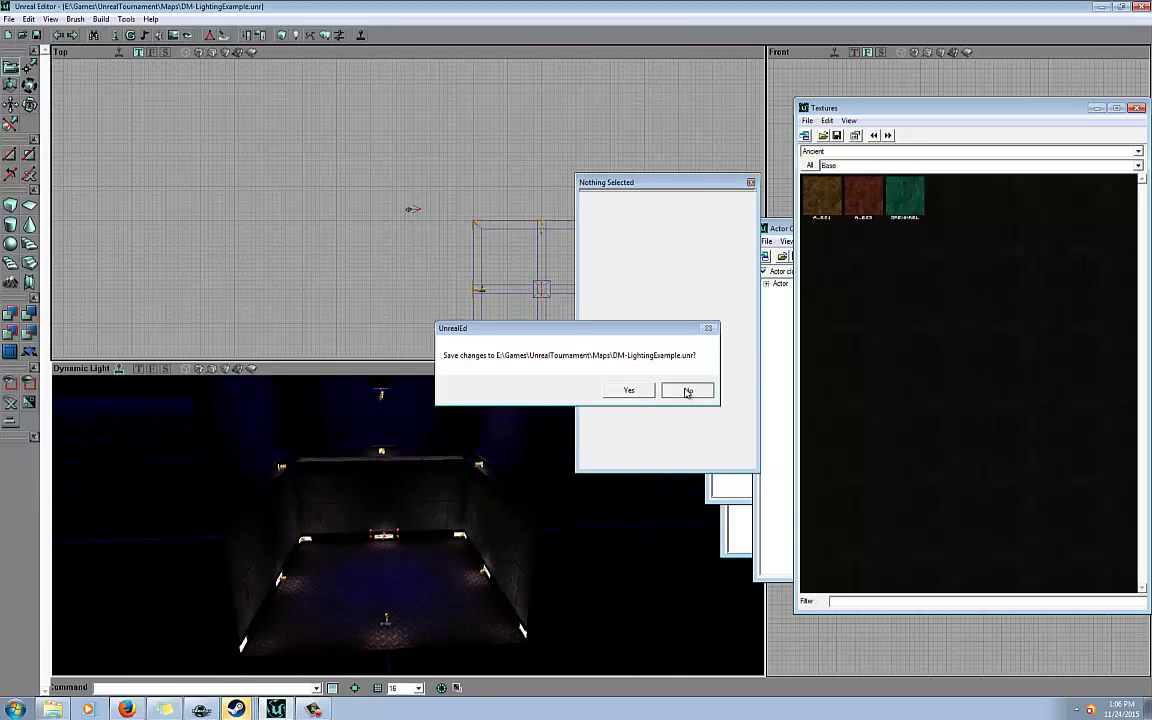
pyautogui.click(688, 390)
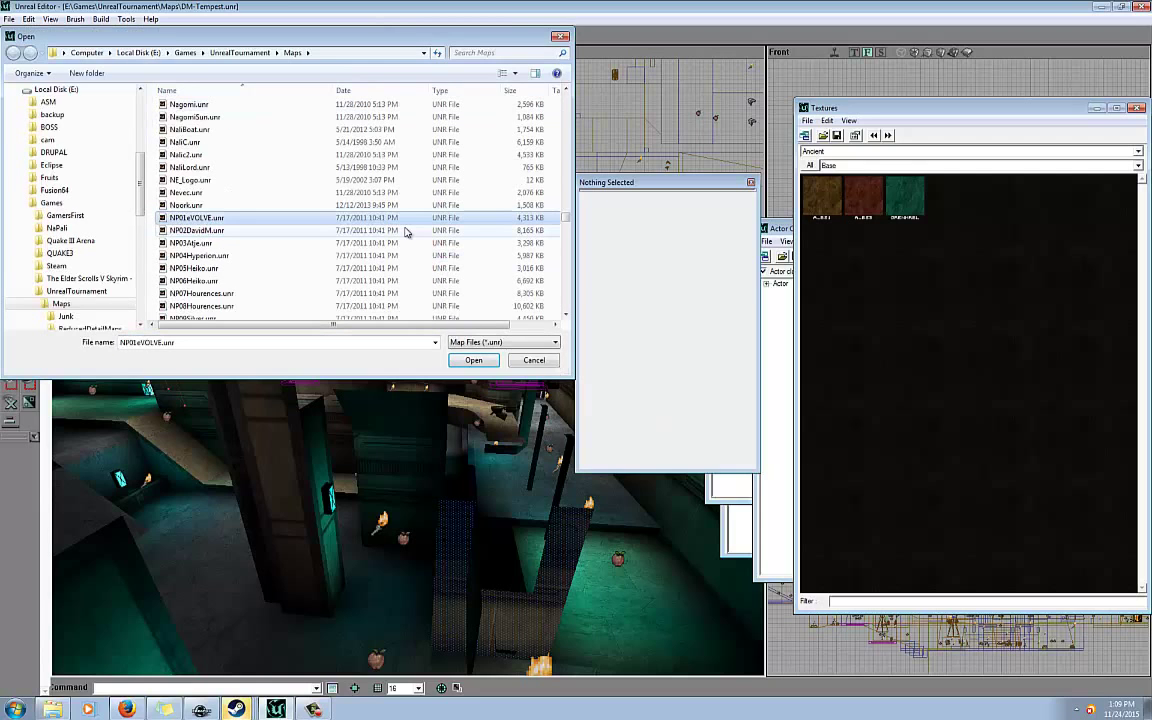
# - Open NP07Hourences.unr and expand a light's property group to view its settings
pyautogui.scroll(-3)
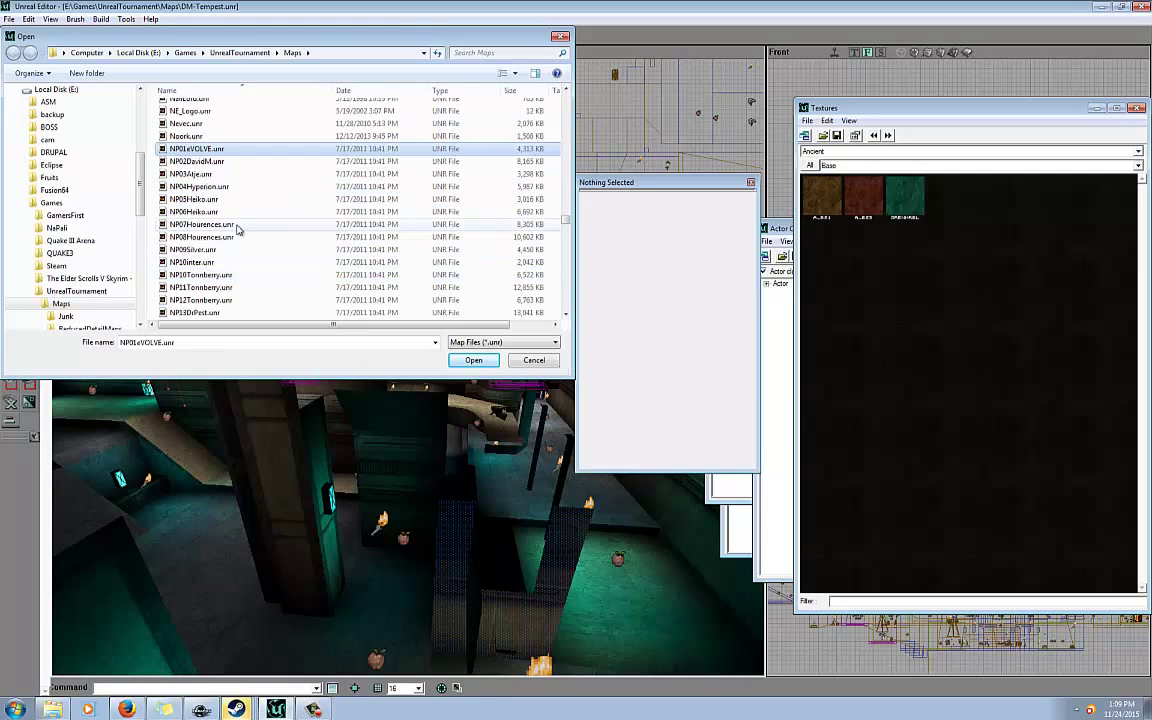
pyautogui.click(473, 360)
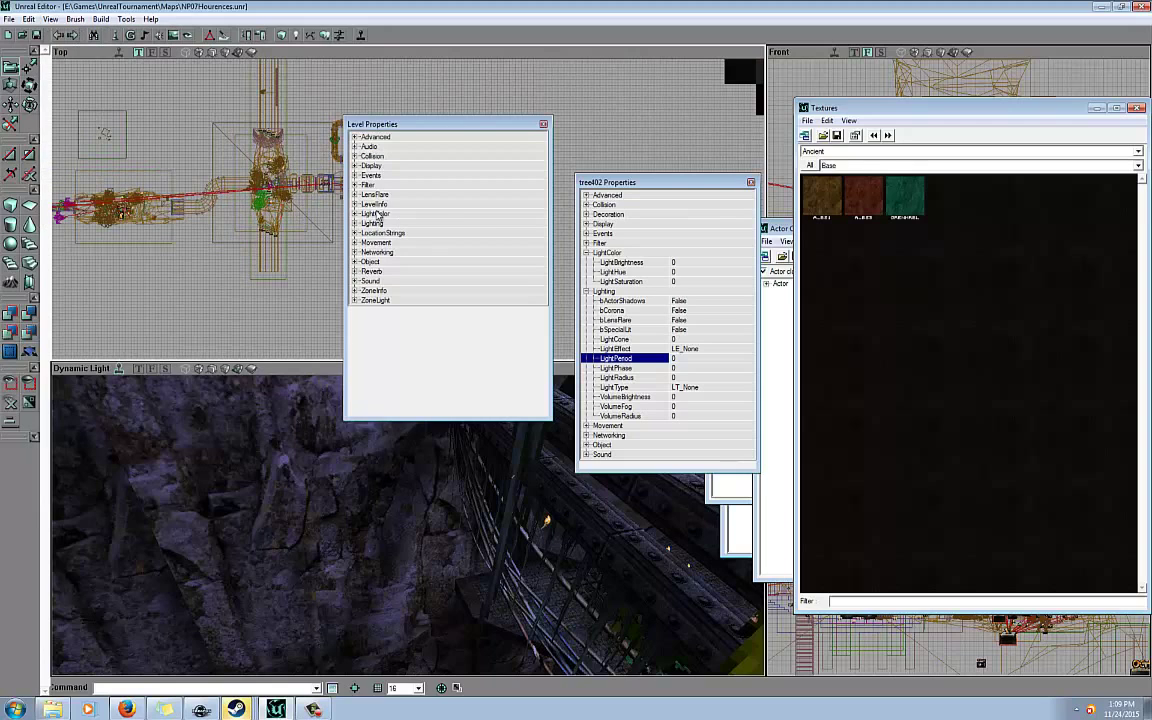
pyautogui.click(356, 204)
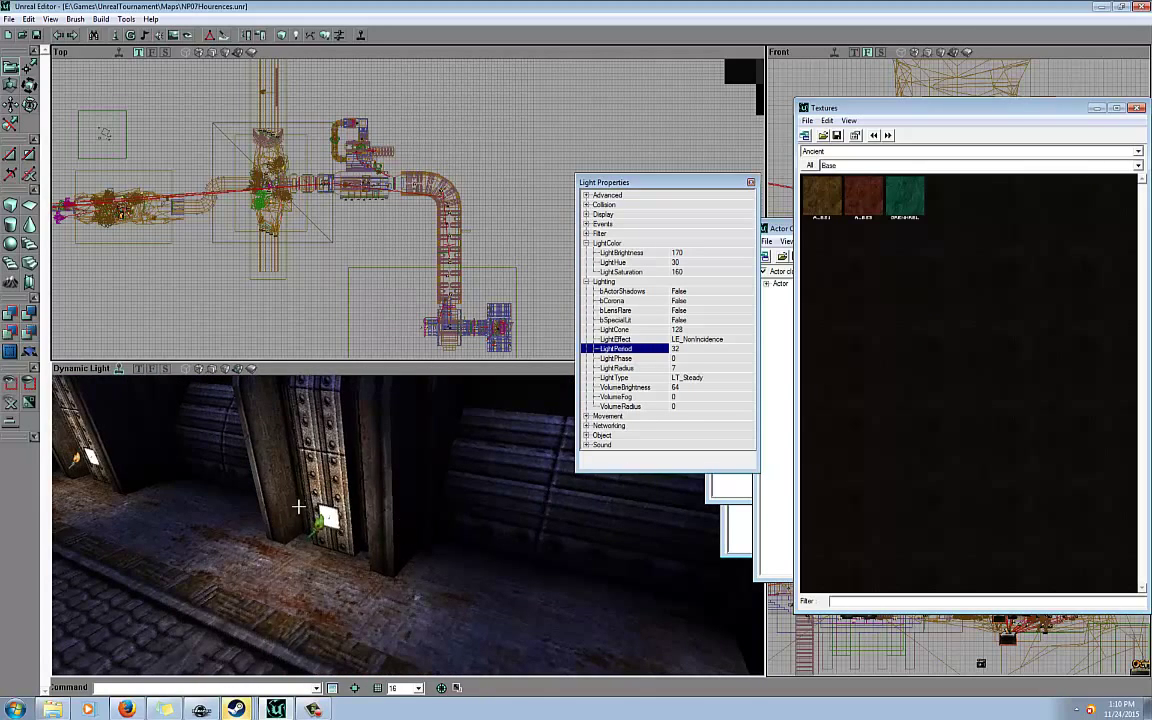
pyautogui.moveTo(273, 573)
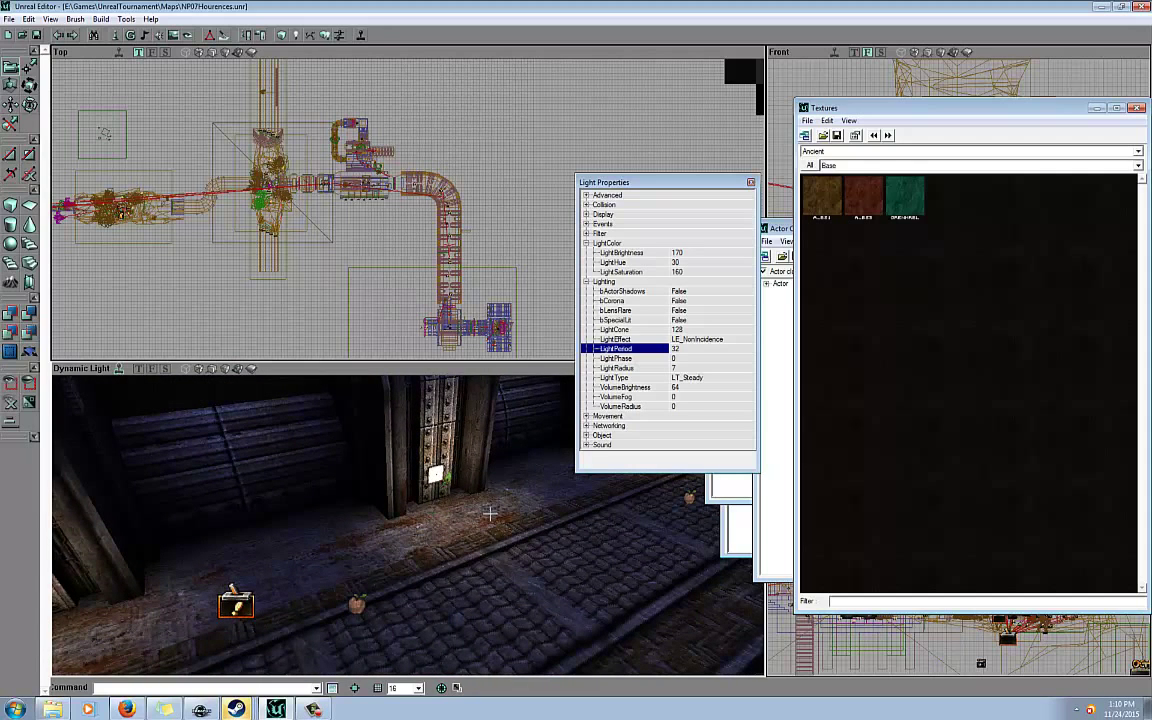
pyautogui.moveTo(463, 514)
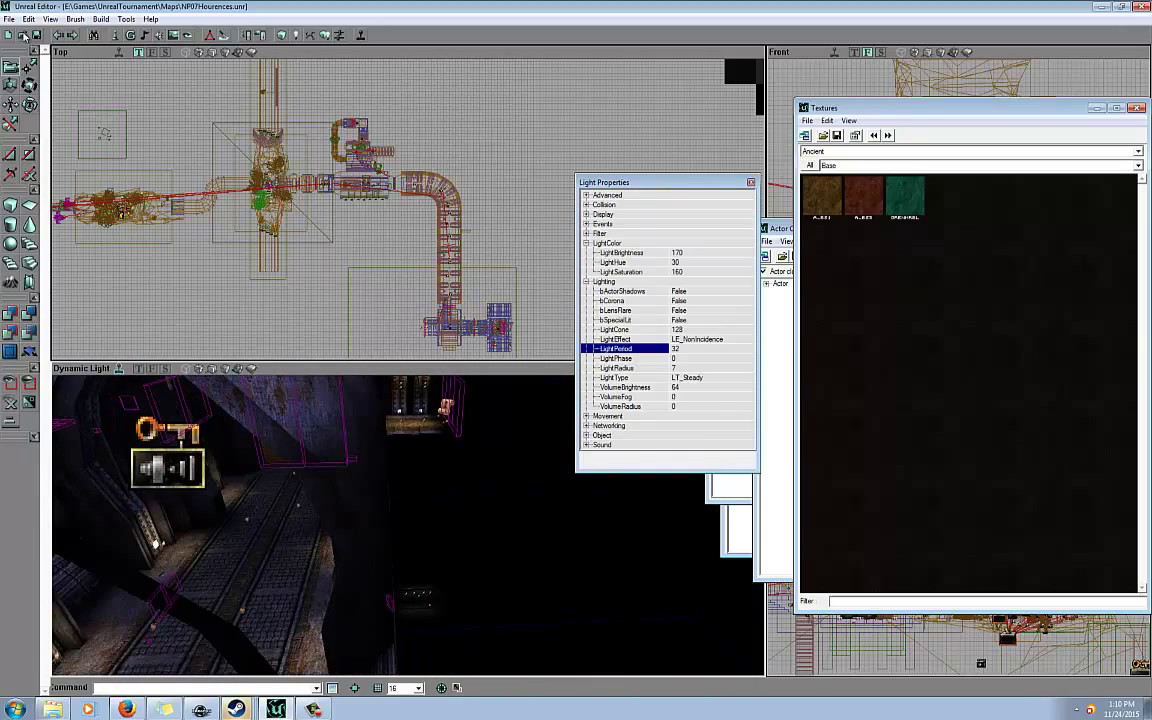
# - Open ZENITH2Part2.unr and toggle the dispatcher's Display property group
pyautogui.click(9, 18)
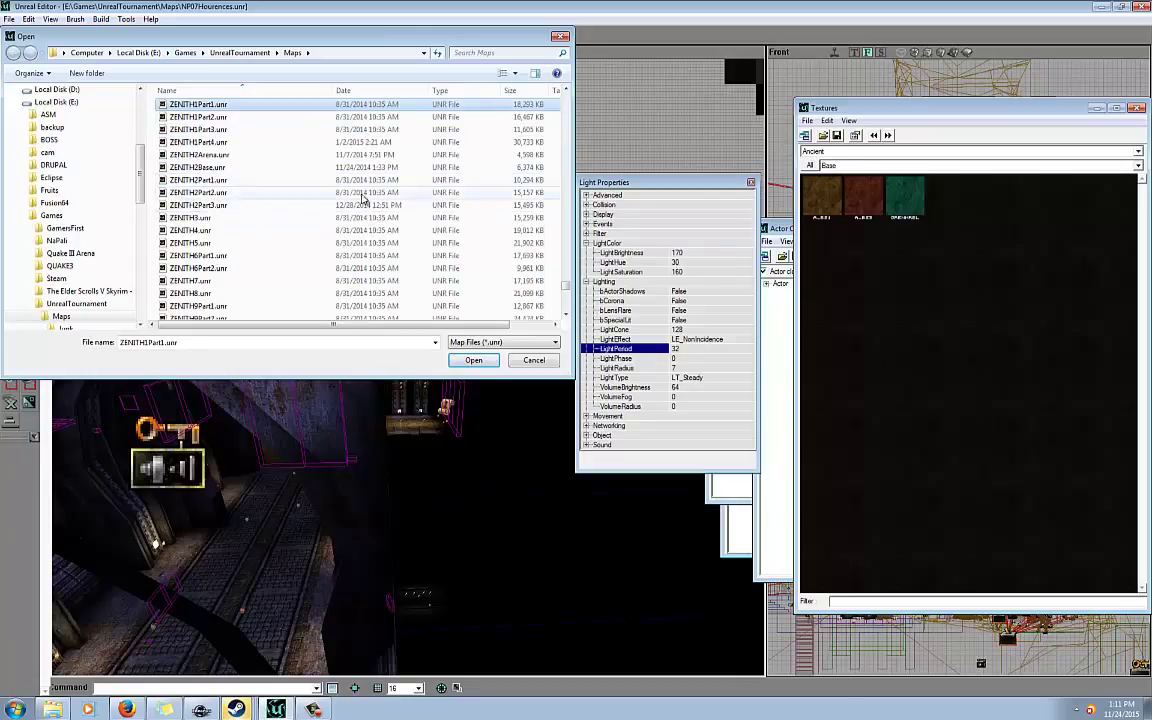
pyautogui.click(473, 360)
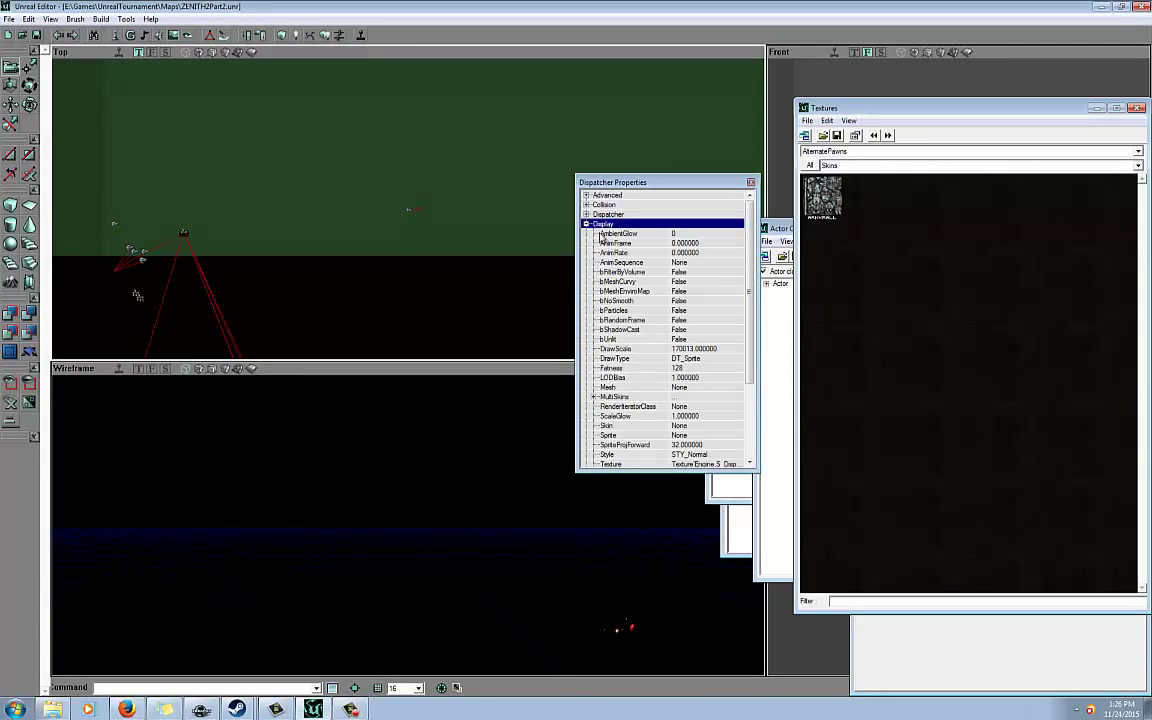
pyautogui.click(588, 223)
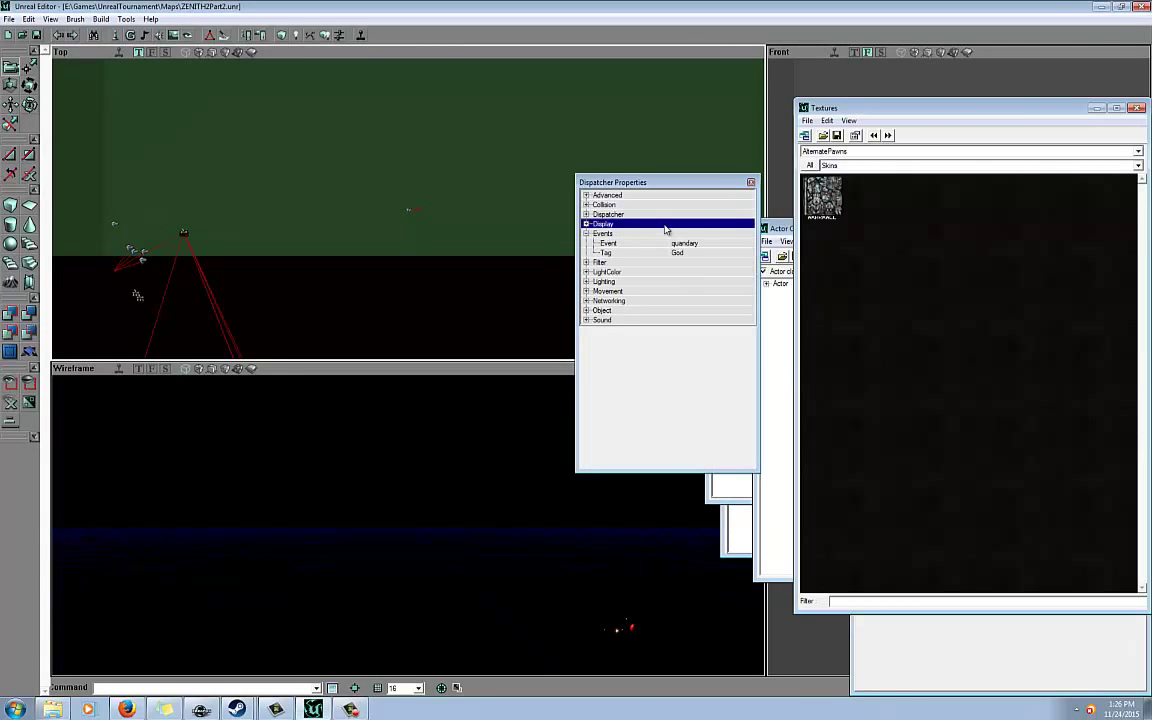
pyautogui.click(587, 223)
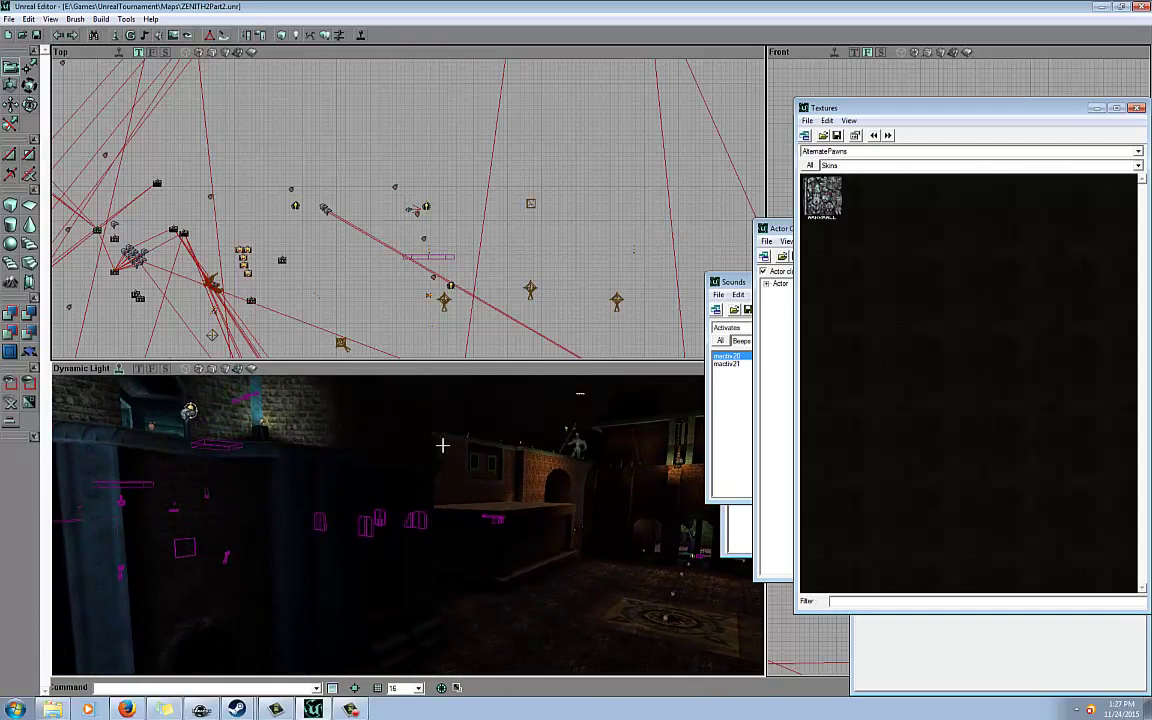
pyautogui.moveTo(401, 485)
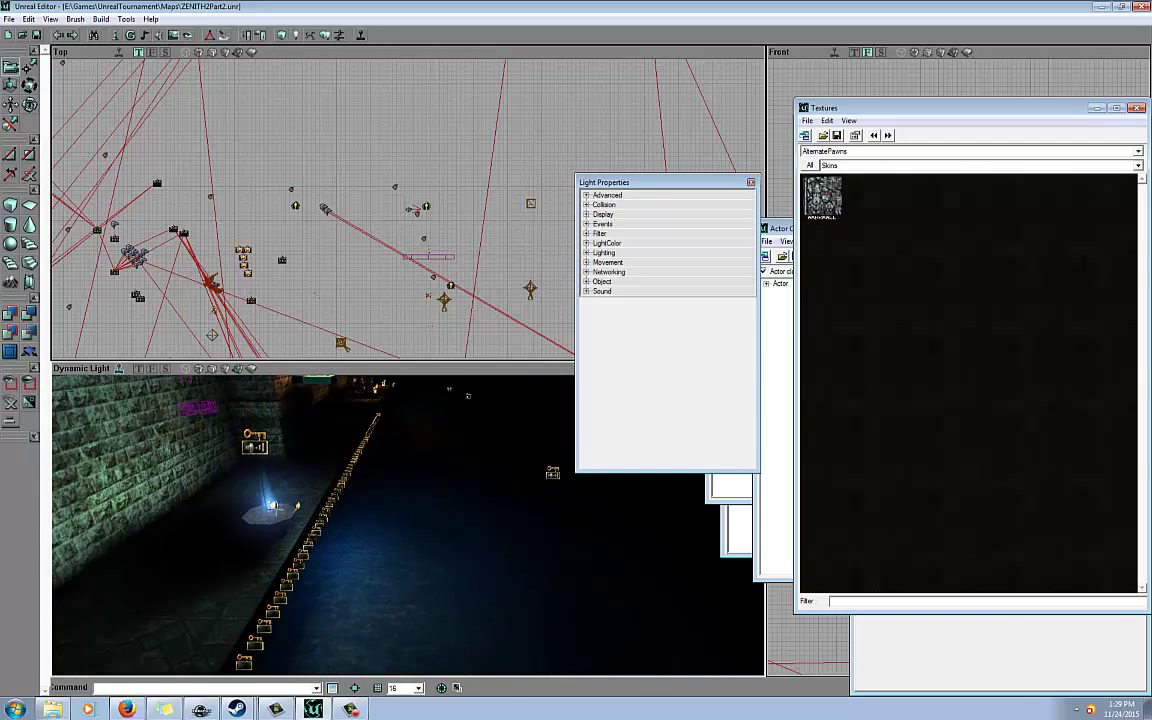
pyautogui.moveTo(310, 512)
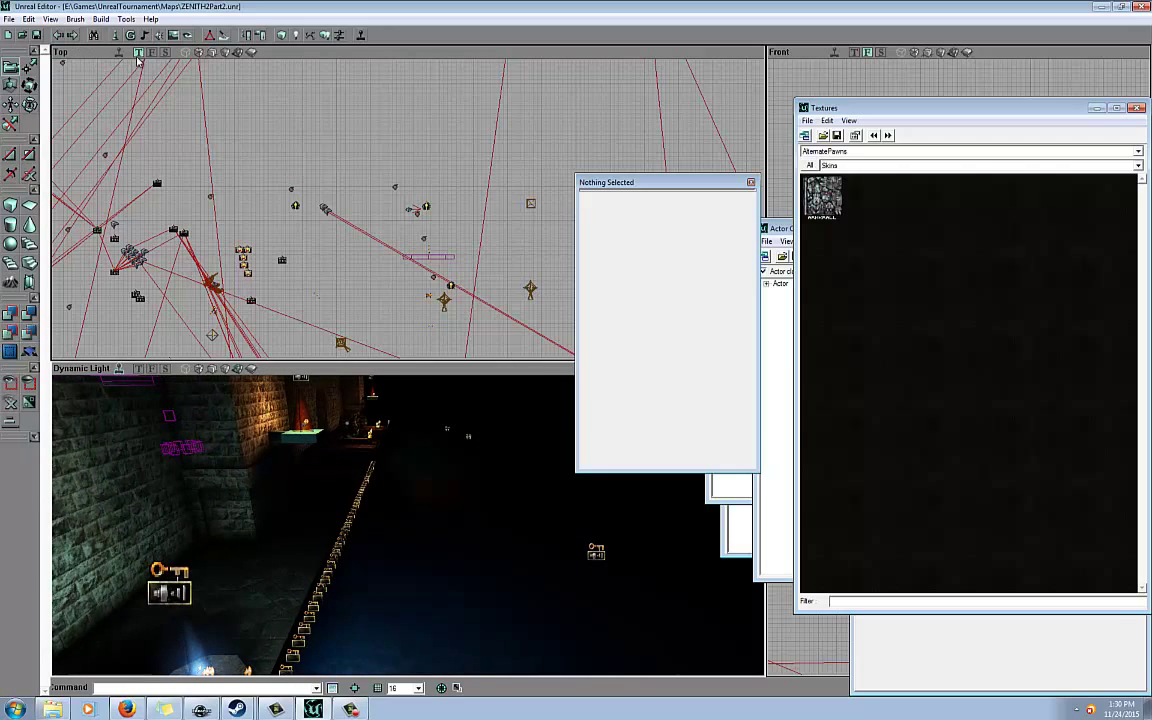
# - Right-click the 3D viewport to bring up its view settings menu
pyautogui.rightClick(310, 420)
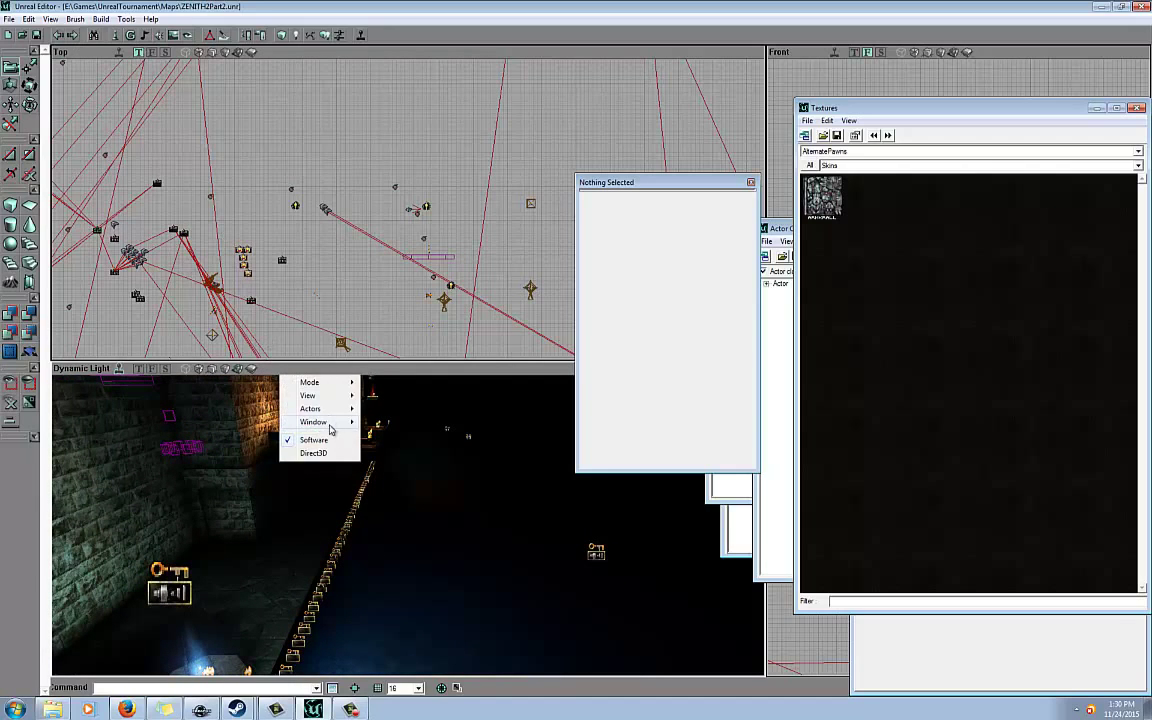